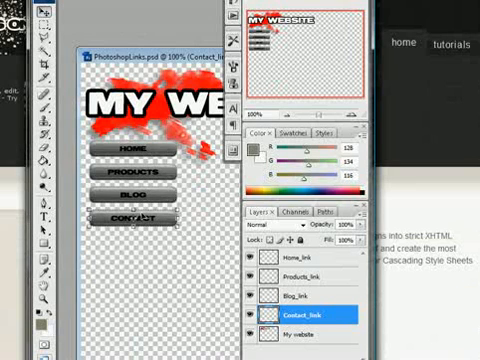
Minimize Photoshop so the PSD2CSS Online homepage shows in Firefox
left_click(287, 263)
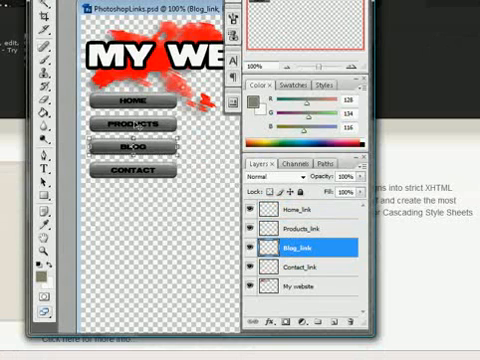
mouse_move(151, 147)
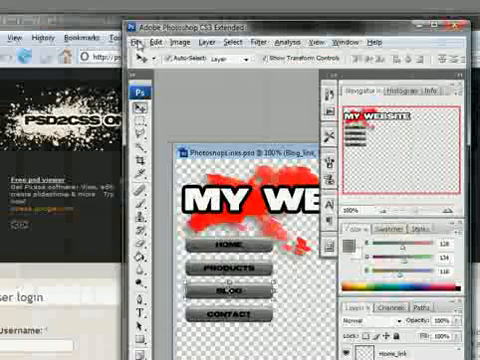
left_click(143, 42)
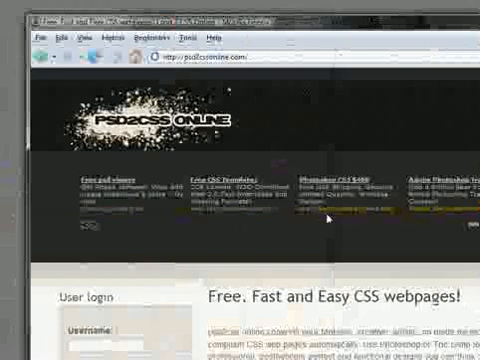
scroll("down", 3)
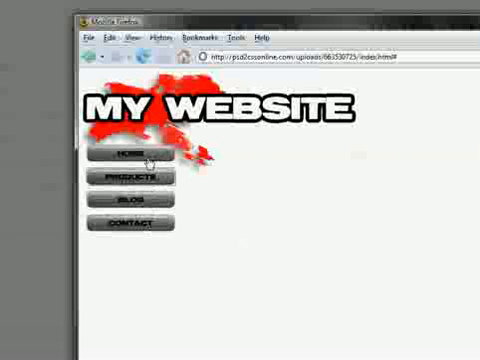
mouse_move(128, 123)
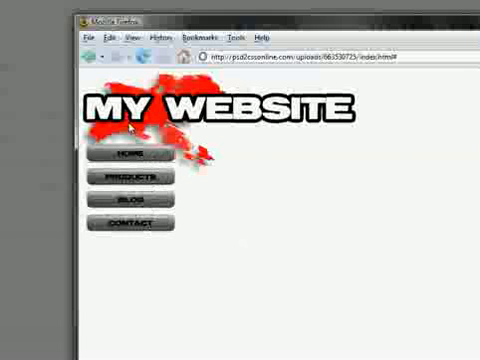
Save the converted page as index.html into the Desktop > Demo folder
left_click(88, 38)
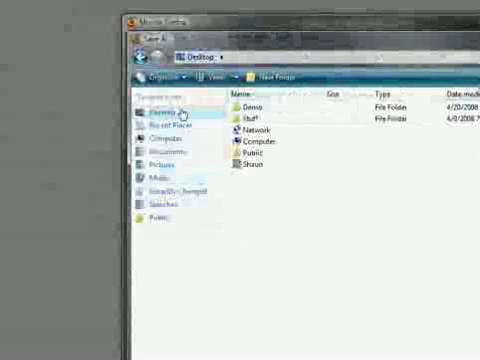
double_click(248, 104)
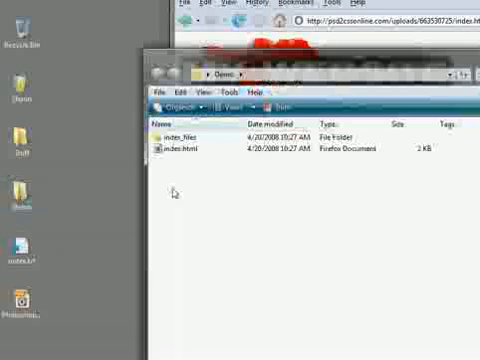
mouse_move(281, 184)
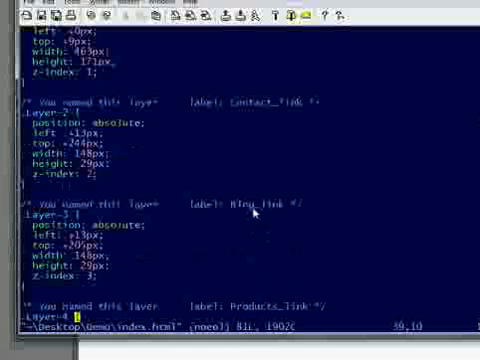
mouse_move(262, 163)
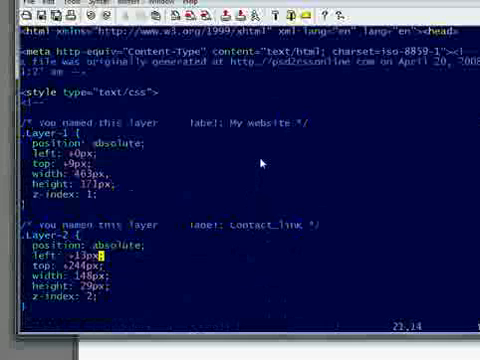
scroll("down", 3)
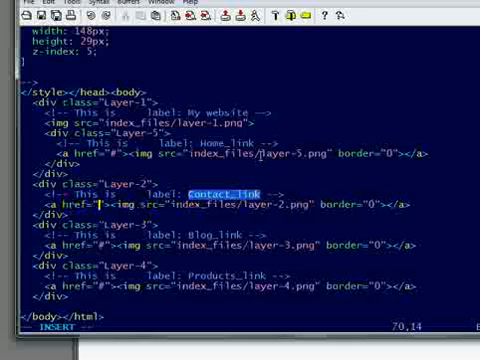
type("http://")
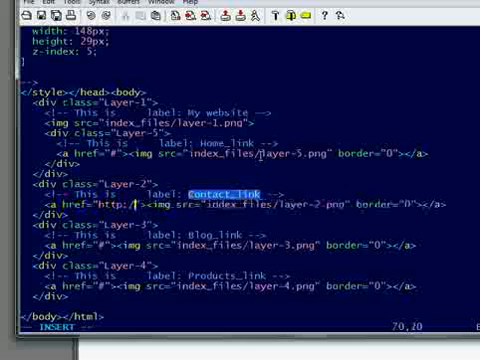
type("google.com")
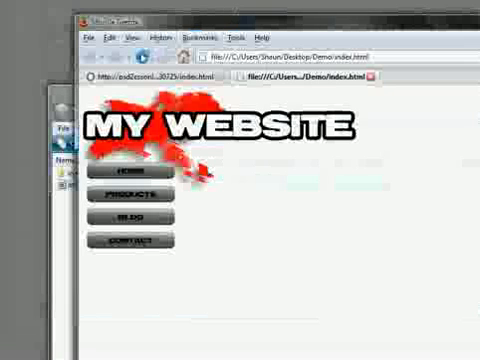
mouse_move(161, 263)
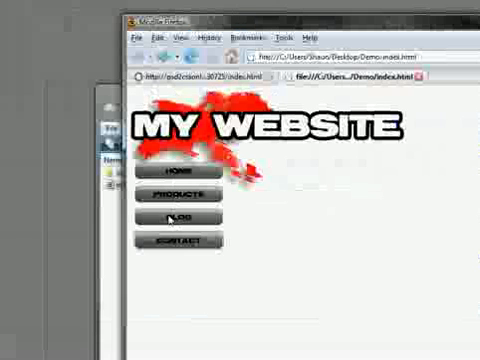
mouse_move(179, 240)
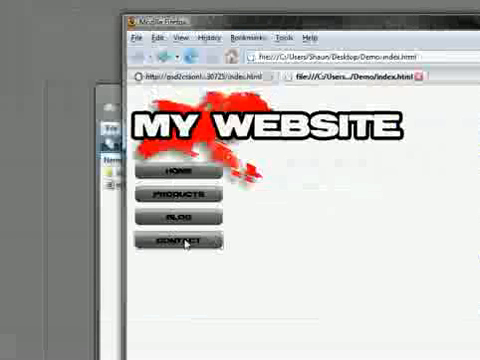